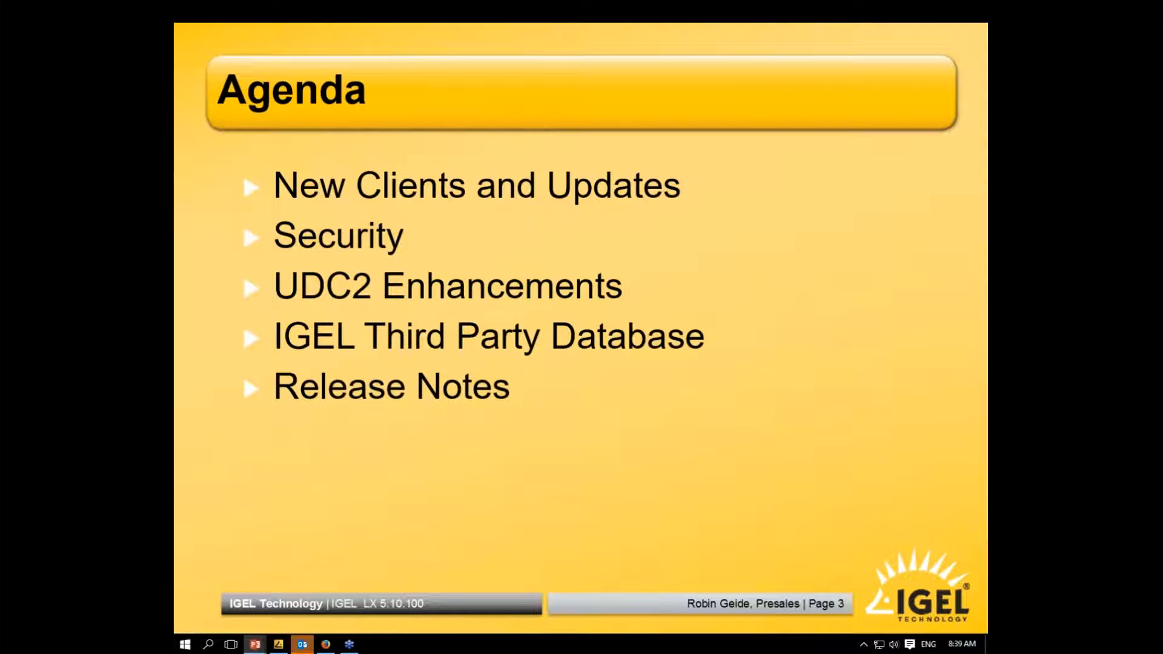
# - Advance past the New Clients and Updates title to the Citrix slide listing Receiver 13.3.1
pyautogui.press('Right')
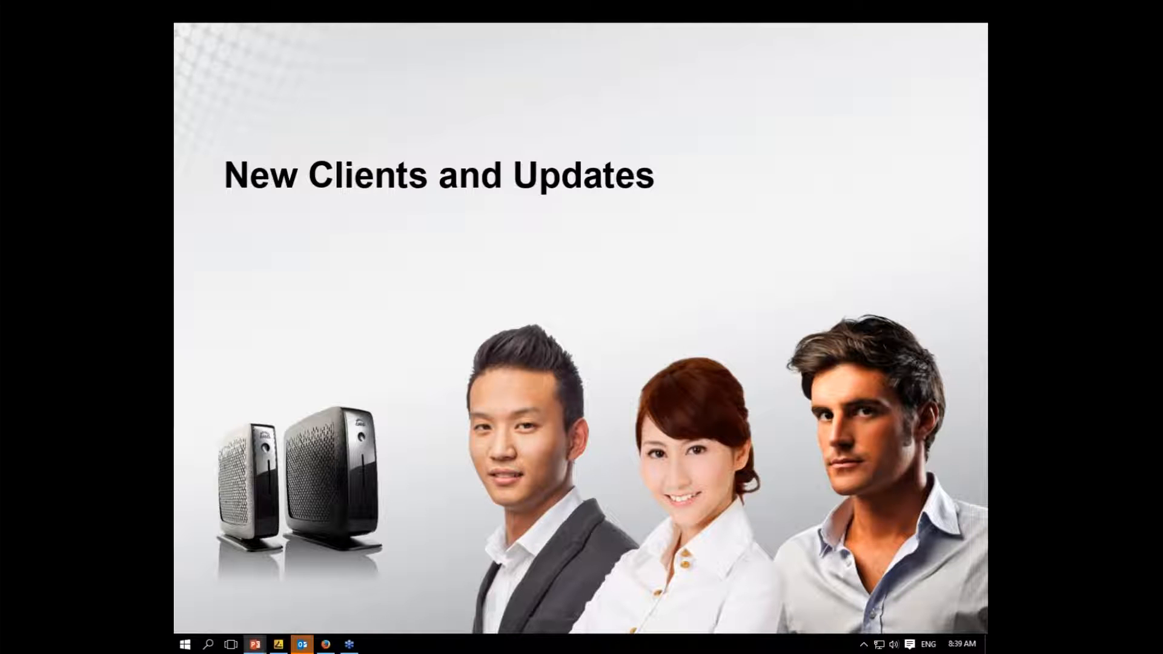
pyautogui.press('Right')
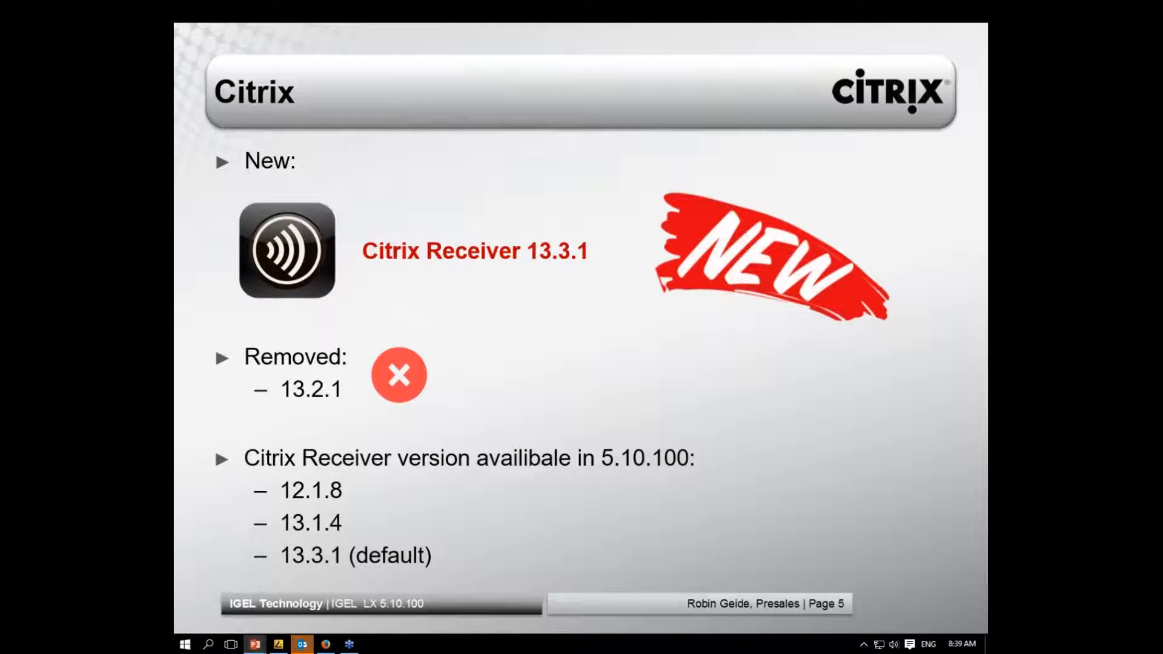
# - Advance through the VMware Receiver 4.0.1 slide to the RDP synchronized audio/video slide
pyautogui.press('Right')
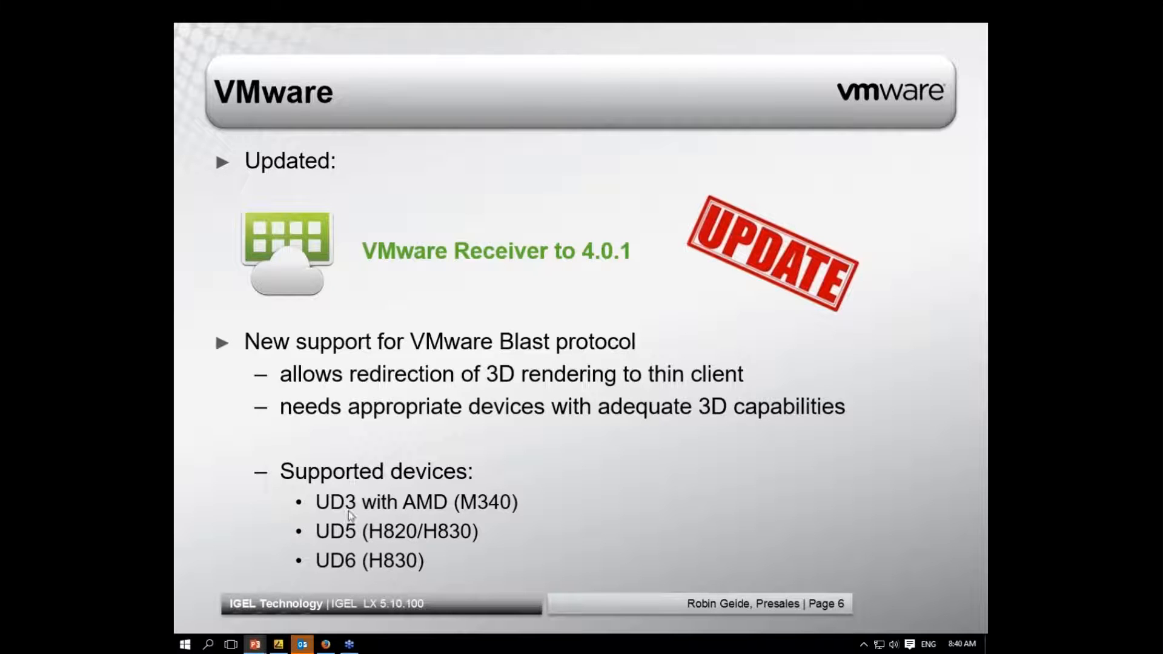
pyautogui.moveTo(343, 545)
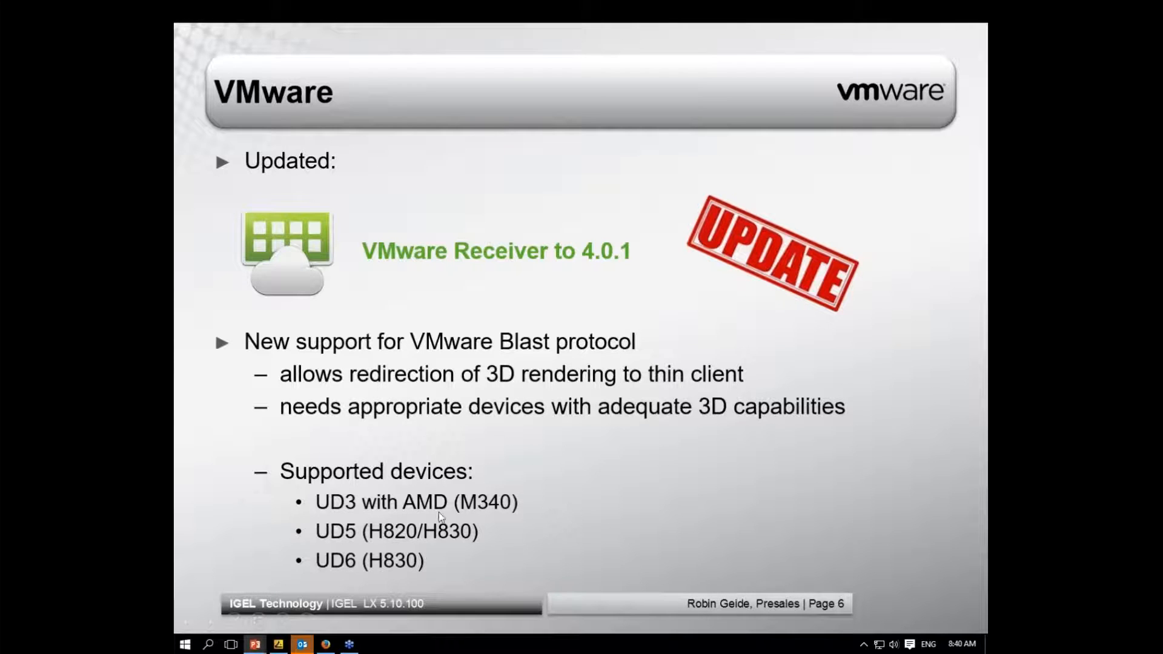
pyautogui.moveTo(676, 527)
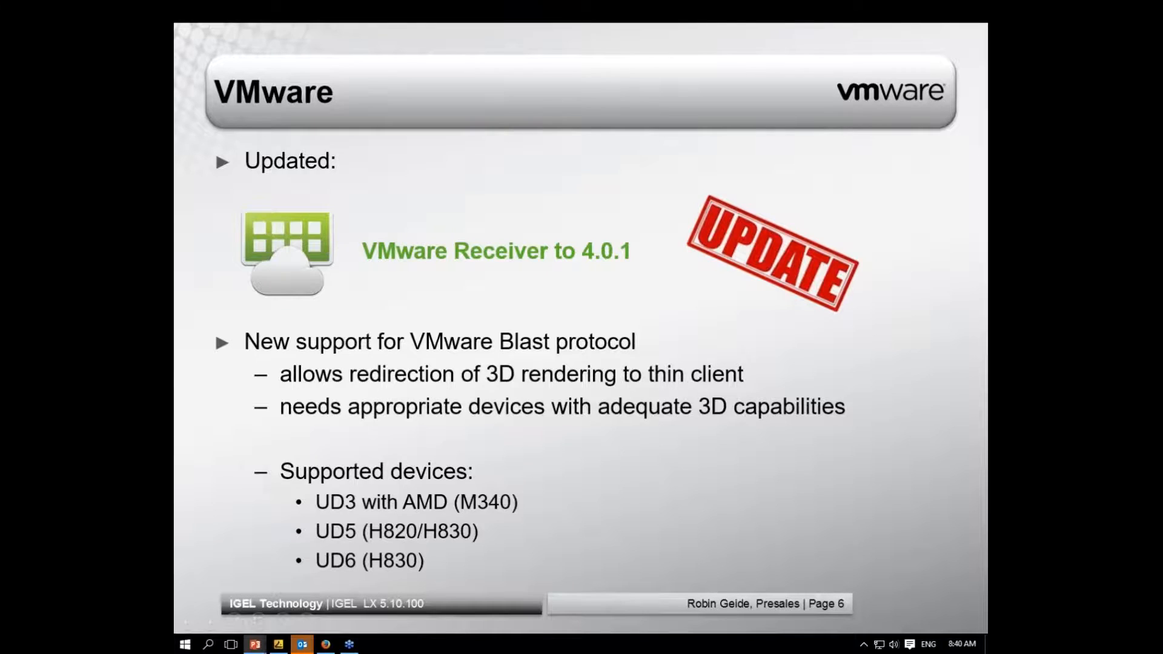
pyautogui.press('right')
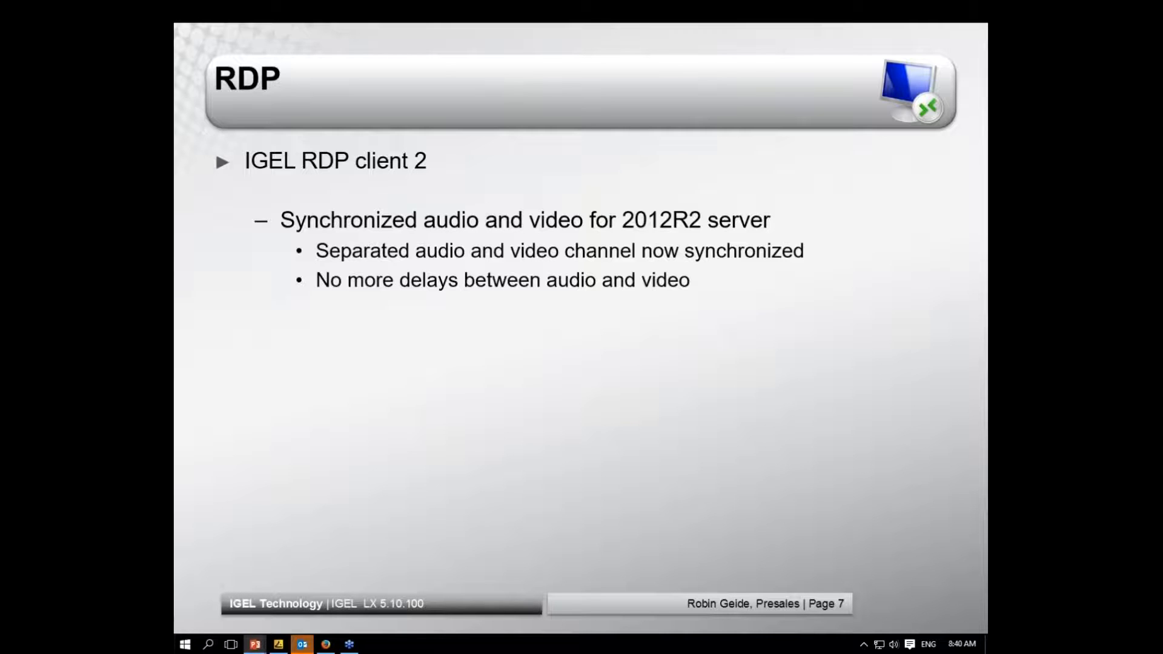
pyautogui.moveTo(807, 327)
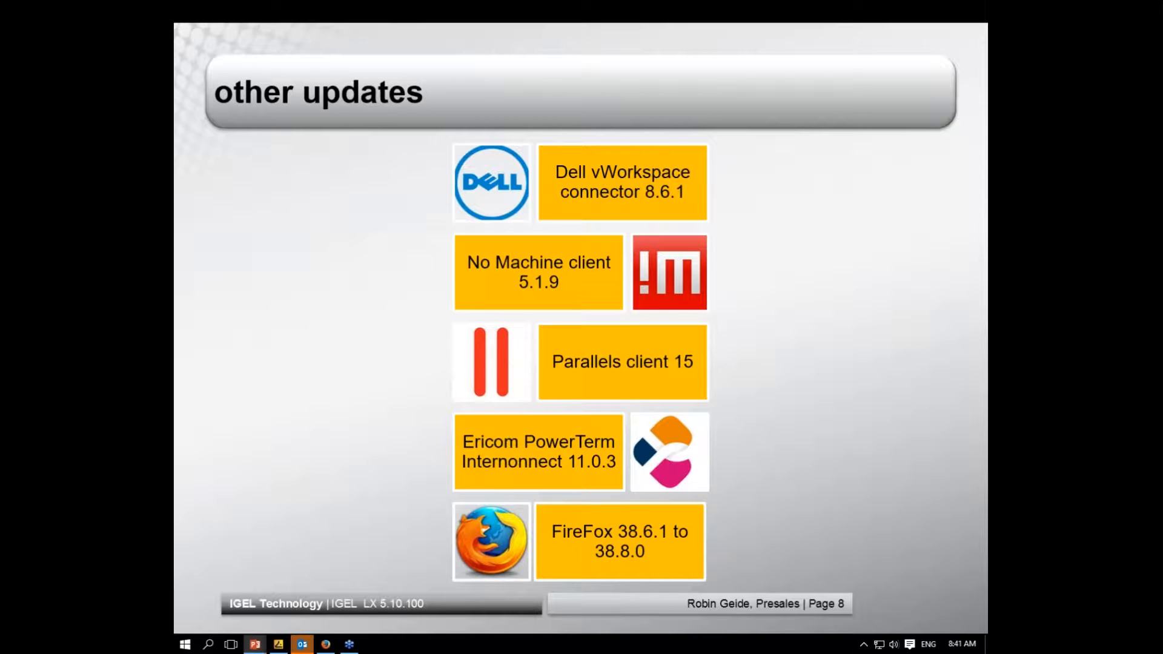
# - Advance past the Security title slide to the Firefox security fixes slide with the eDocs CVE link
pyautogui.press('Right')
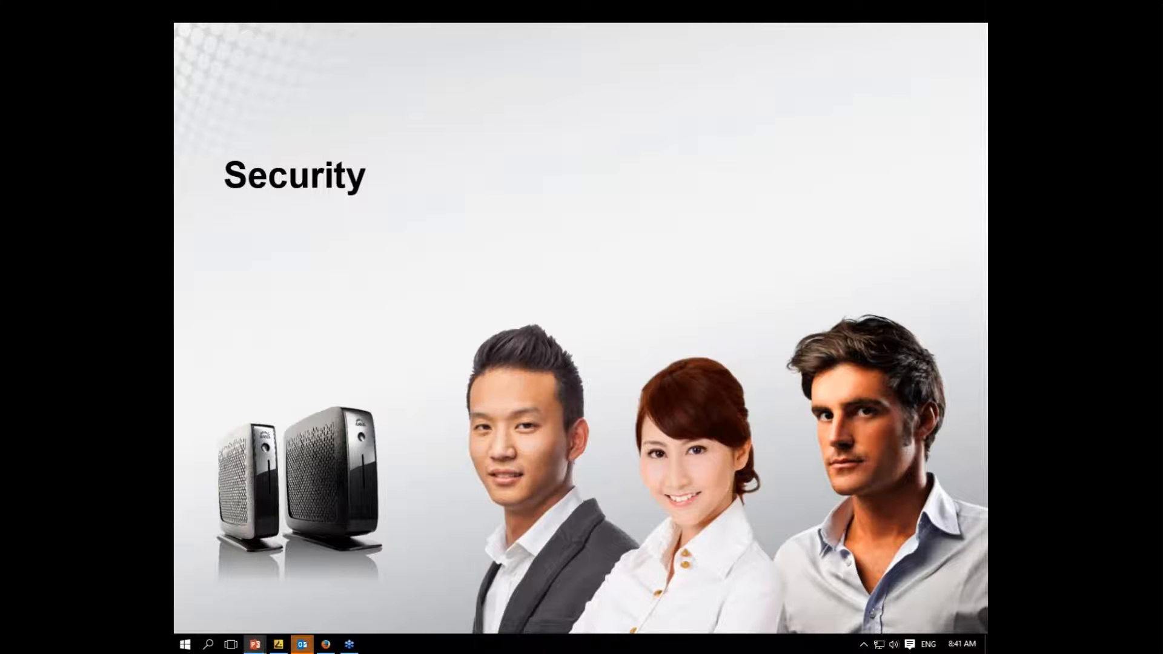
pyautogui.press('Right')
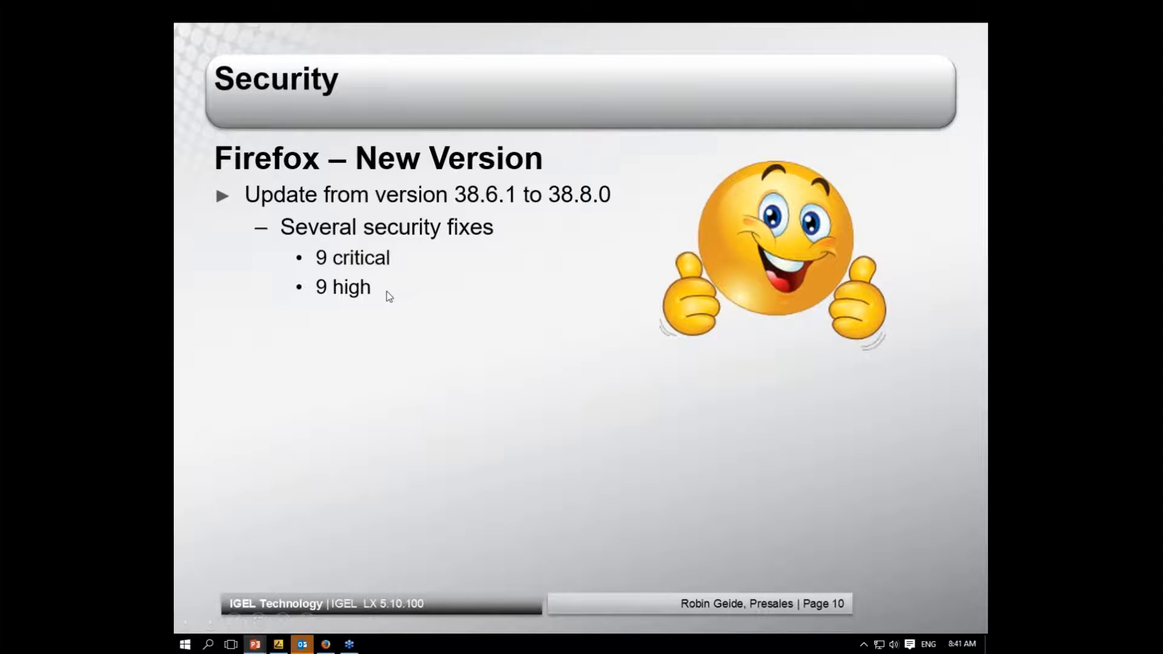
pyautogui.moveTo(825, 487)
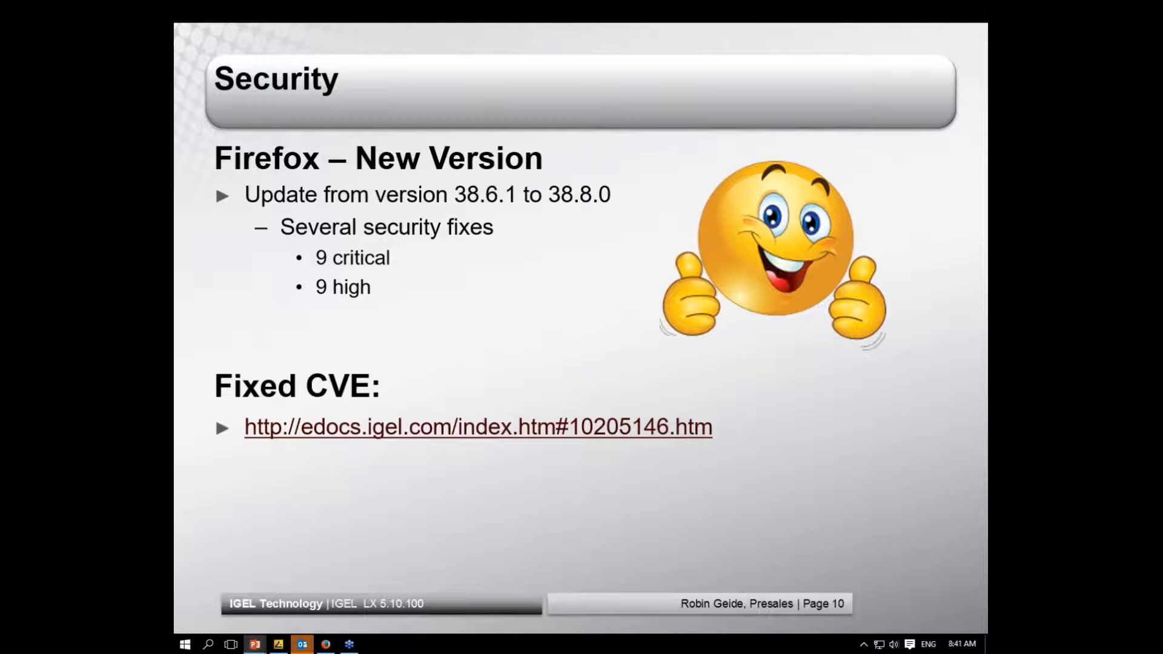
pyautogui.moveTo(544, 465)
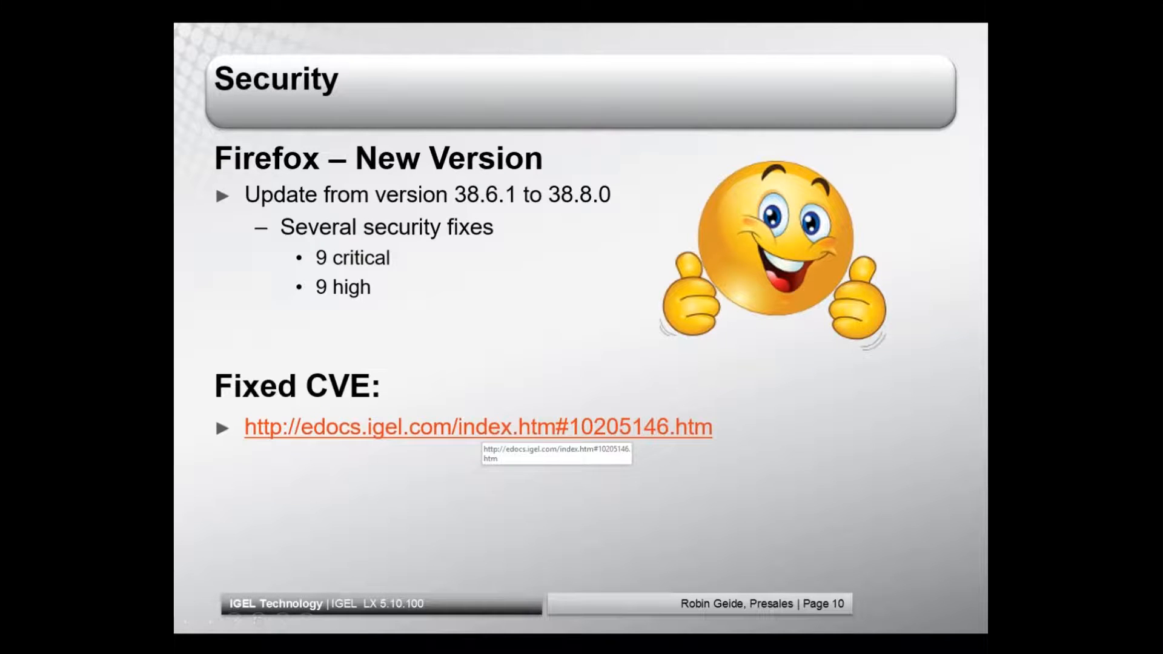
# - Follow the eDocs link and review the Base System resolved CVEs under Resolved Issues 5.10.100
pyautogui.click(477, 426)
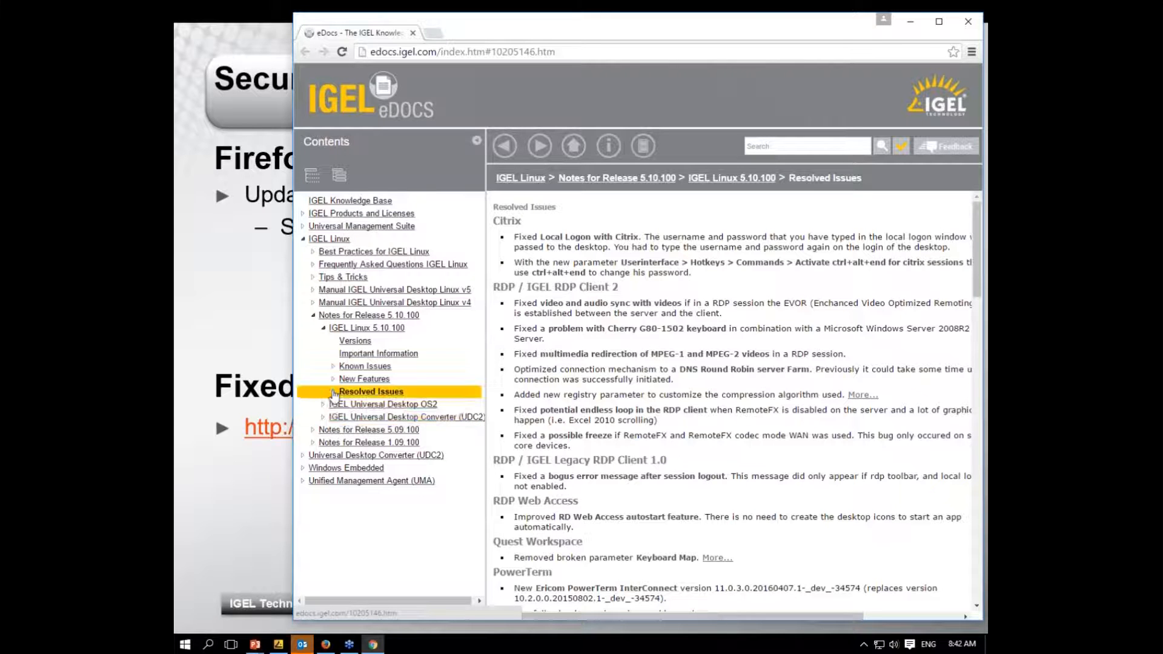
pyautogui.click(371, 392)
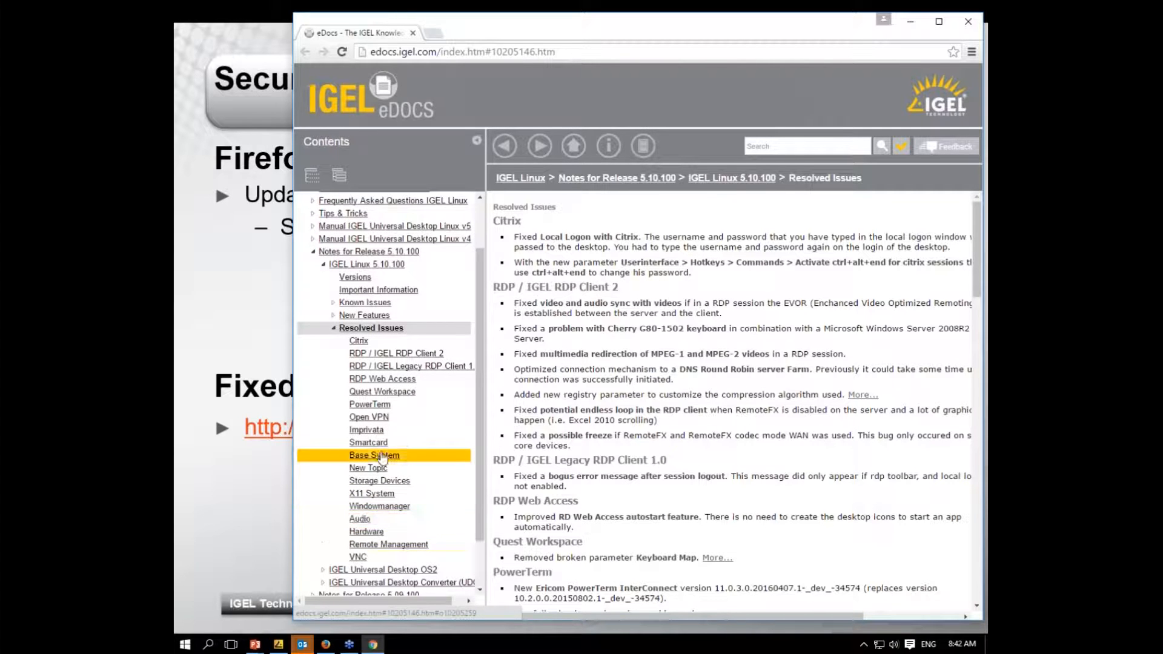
pyautogui.click(374, 455)
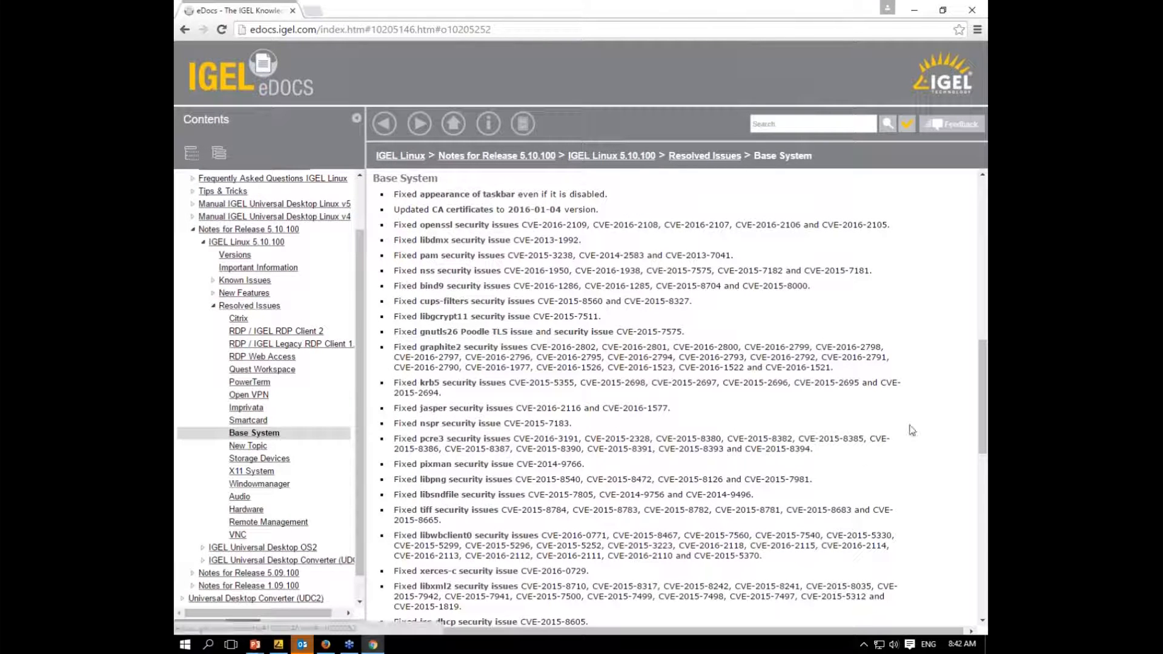
pyautogui.scroll(-3)
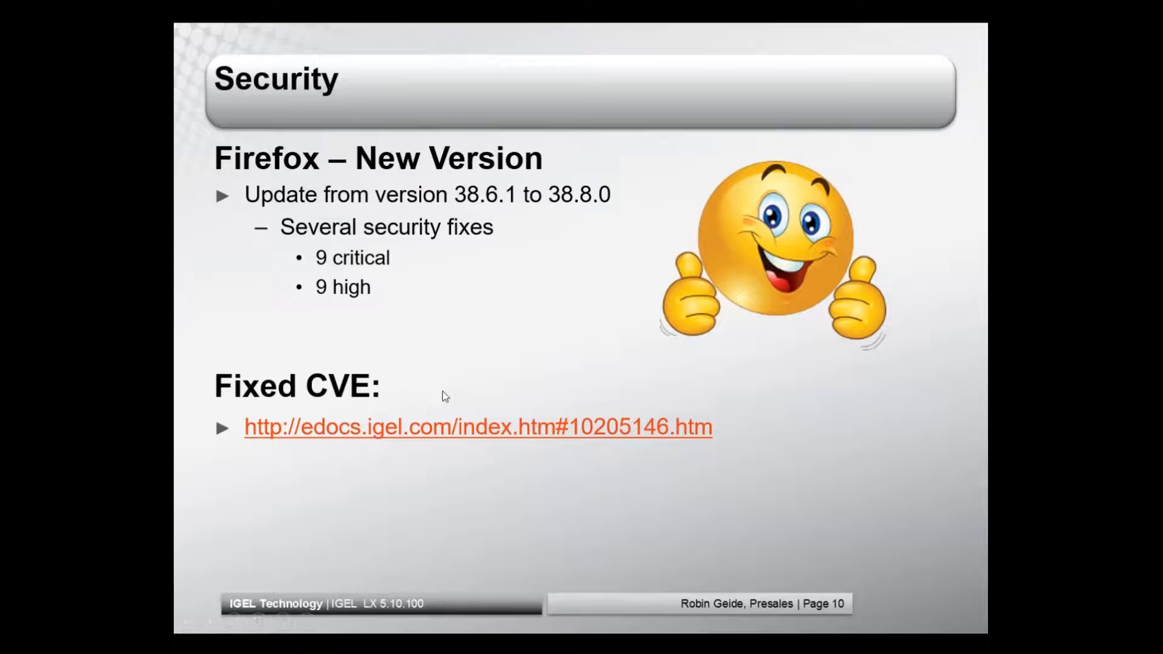
pyautogui.moveTo(313, 435)
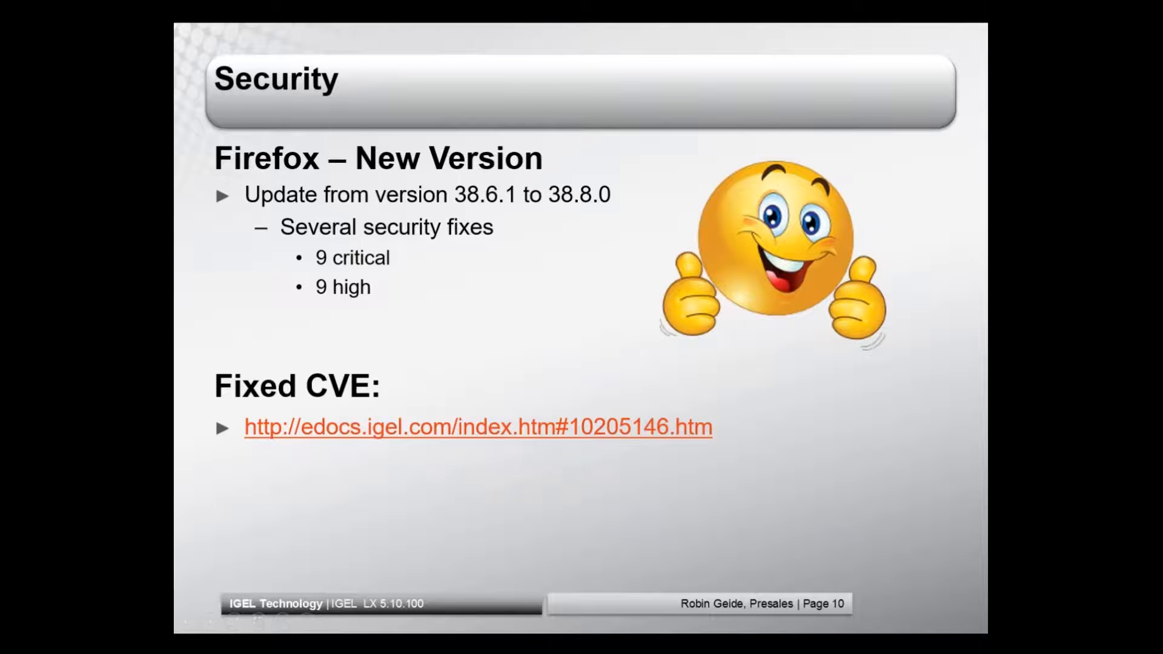
pyautogui.moveTo(751, 416)
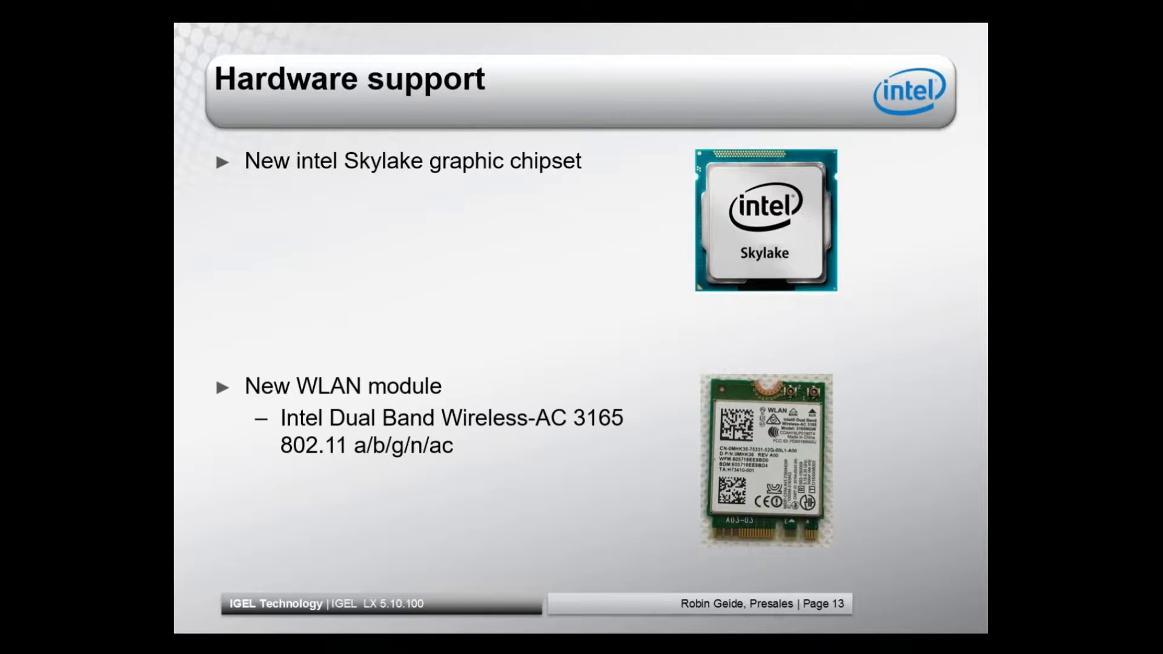
# - Advance past the Hardware support slide toward the IGEL Third Party Database page
pyautogui.press('Right')
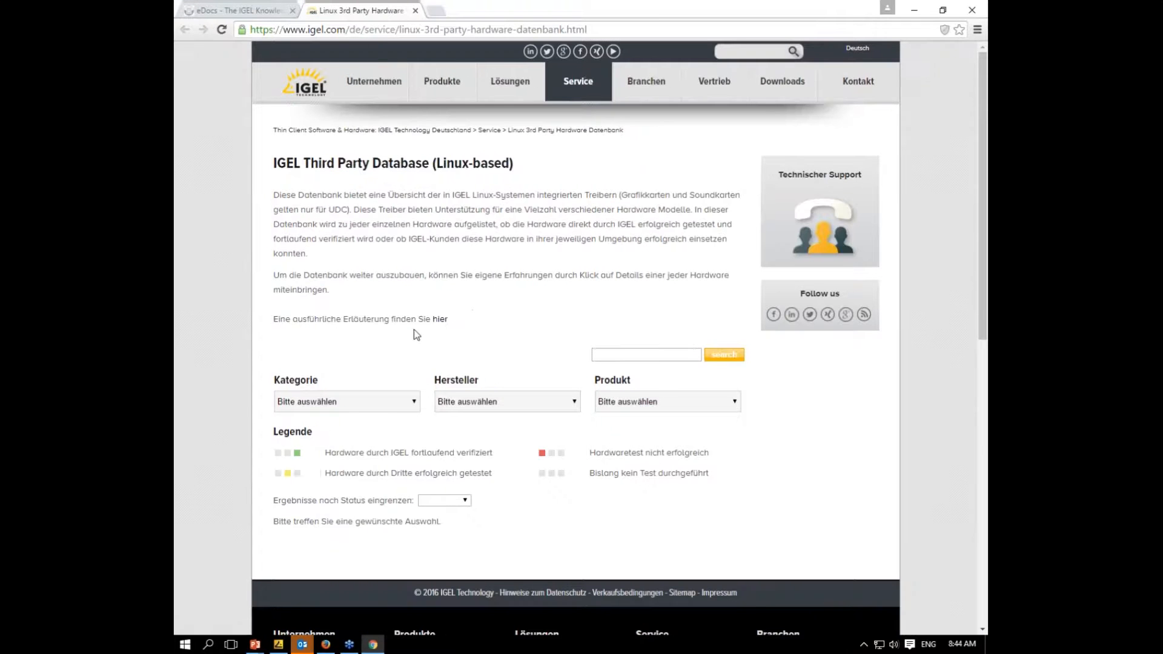
# - Filter the Kategorie to Digital Dictation (USB) and review Grundig, Olympus and Philips results at firmware 4.12.100
pyautogui.scroll(-3)
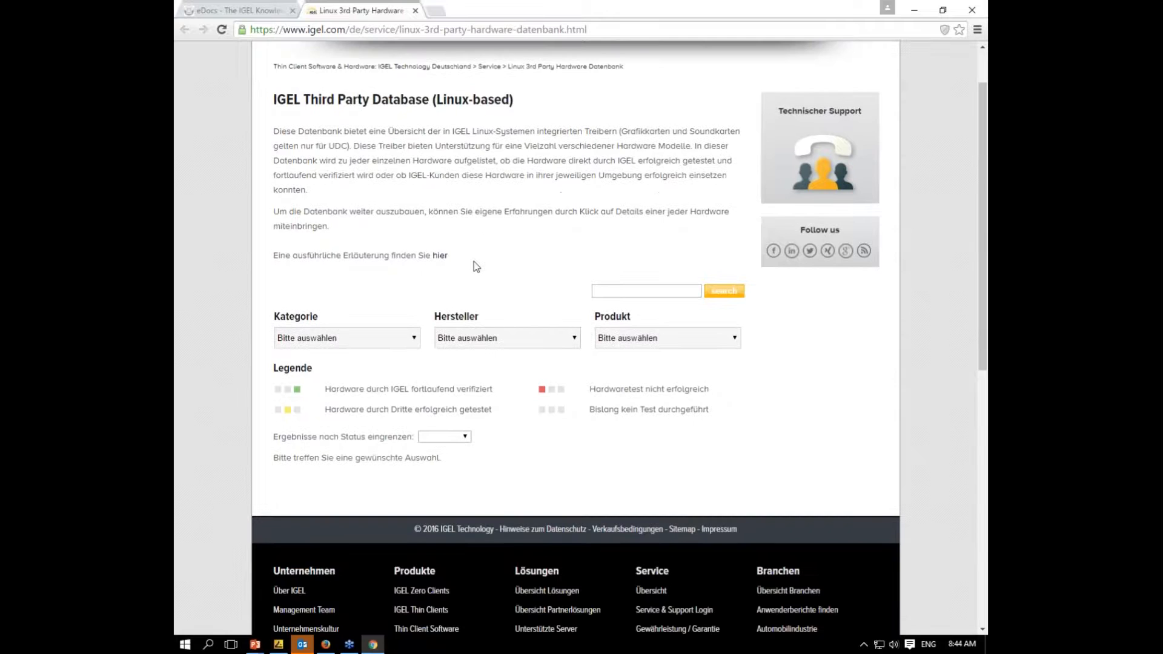
pyautogui.moveTo(392, 430)
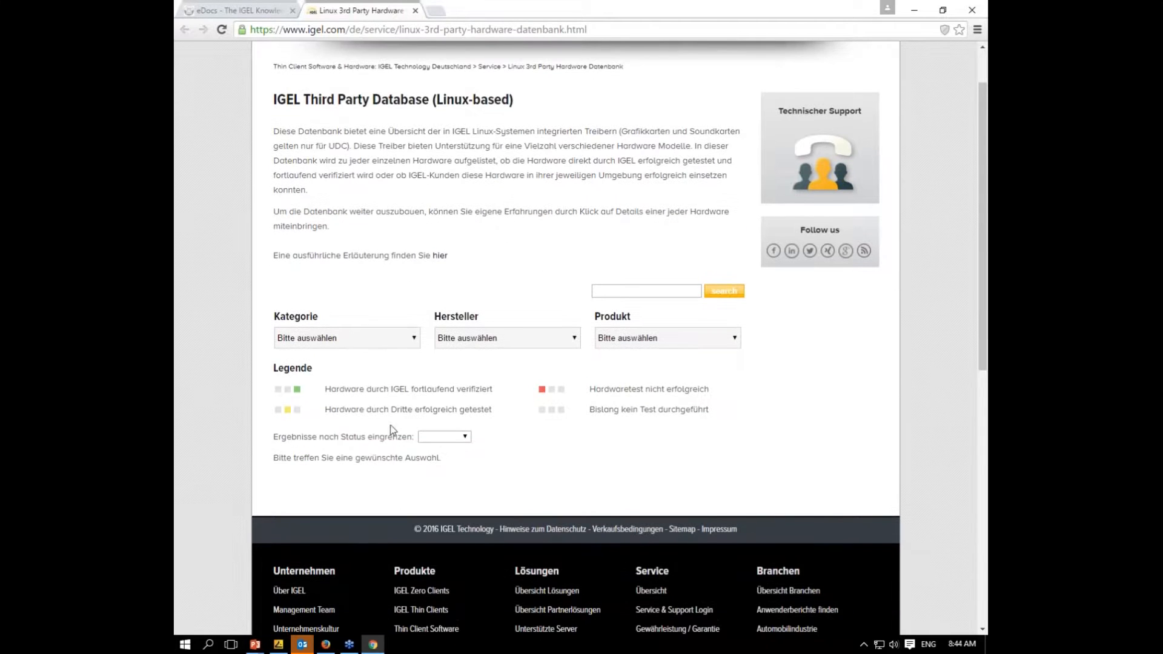
pyautogui.click(345, 338)
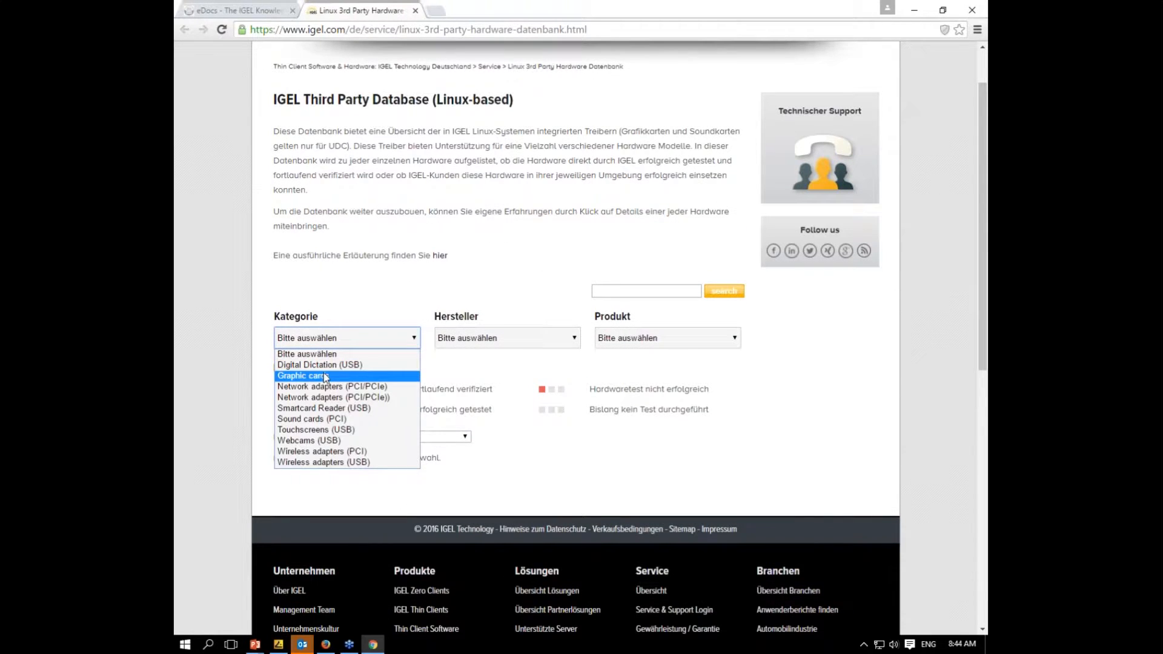
pyautogui.click(318, 364)
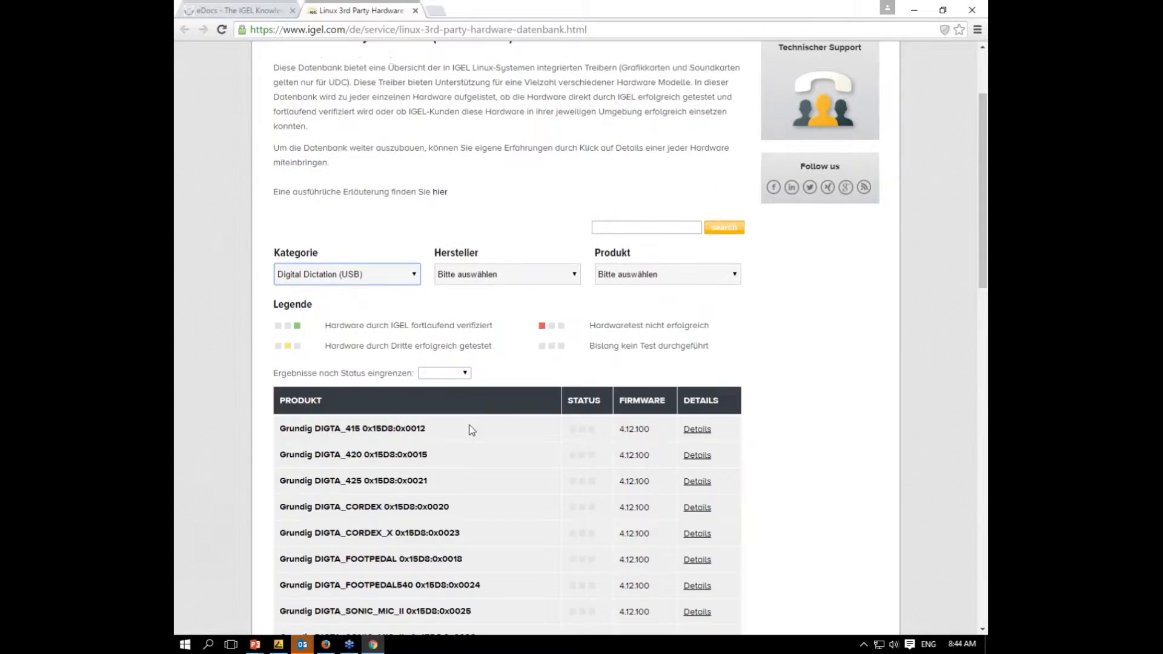
pyautogui.scroll(-3)
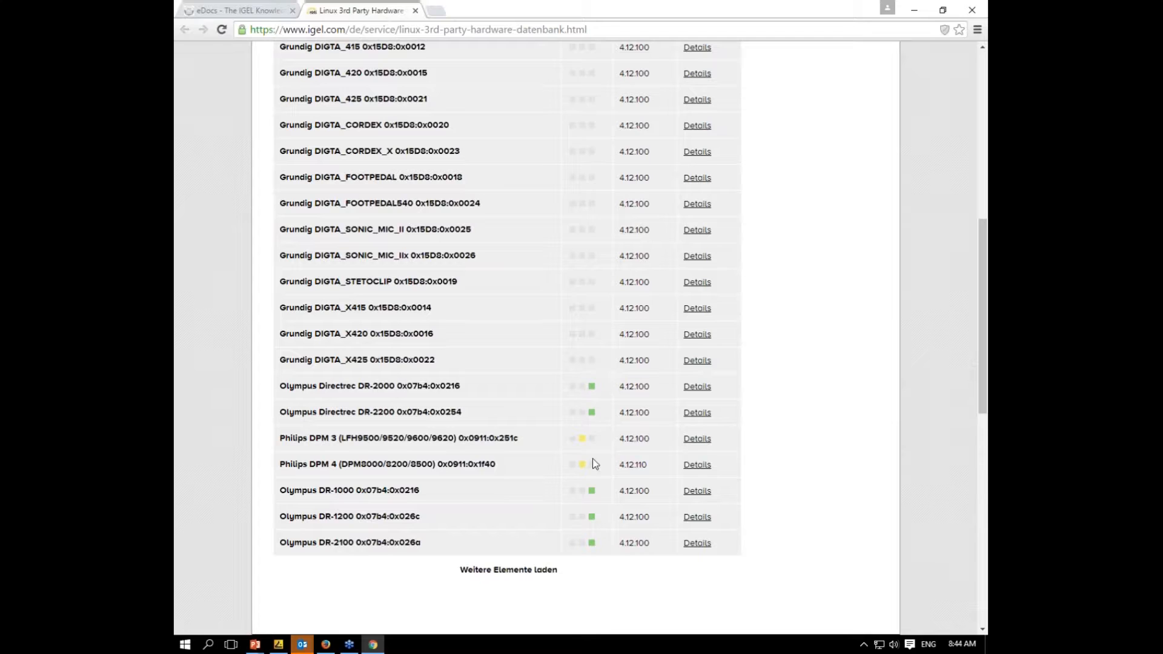
pyautogui.moveTo(585, 443)
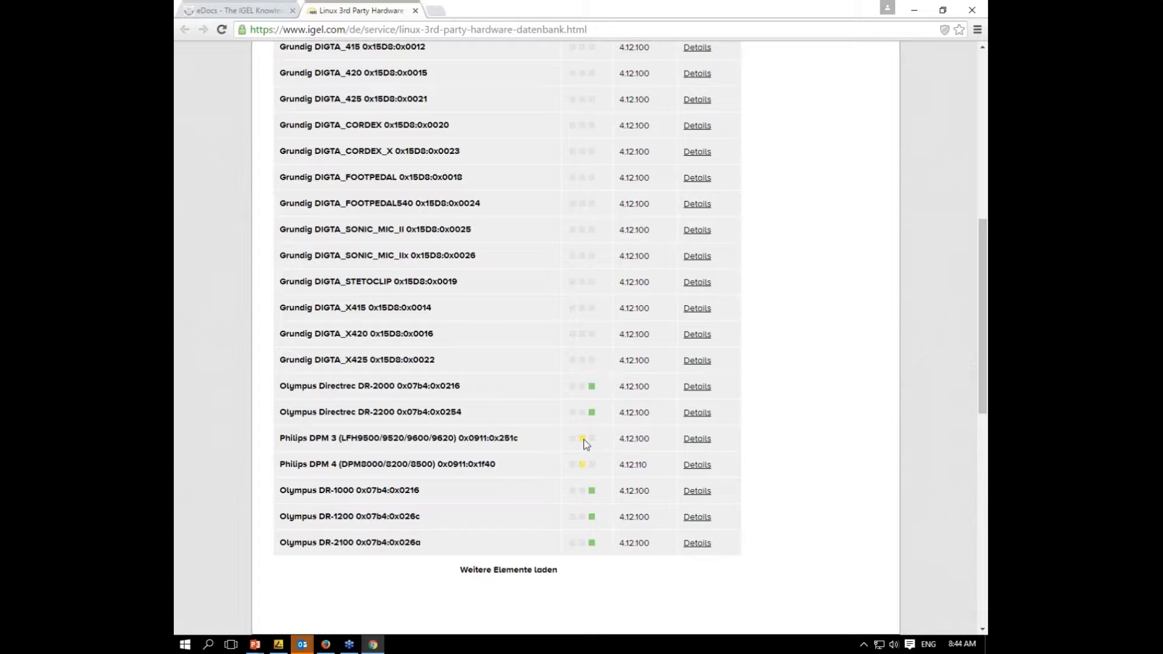
pyautogui.moveTo(592, 448)
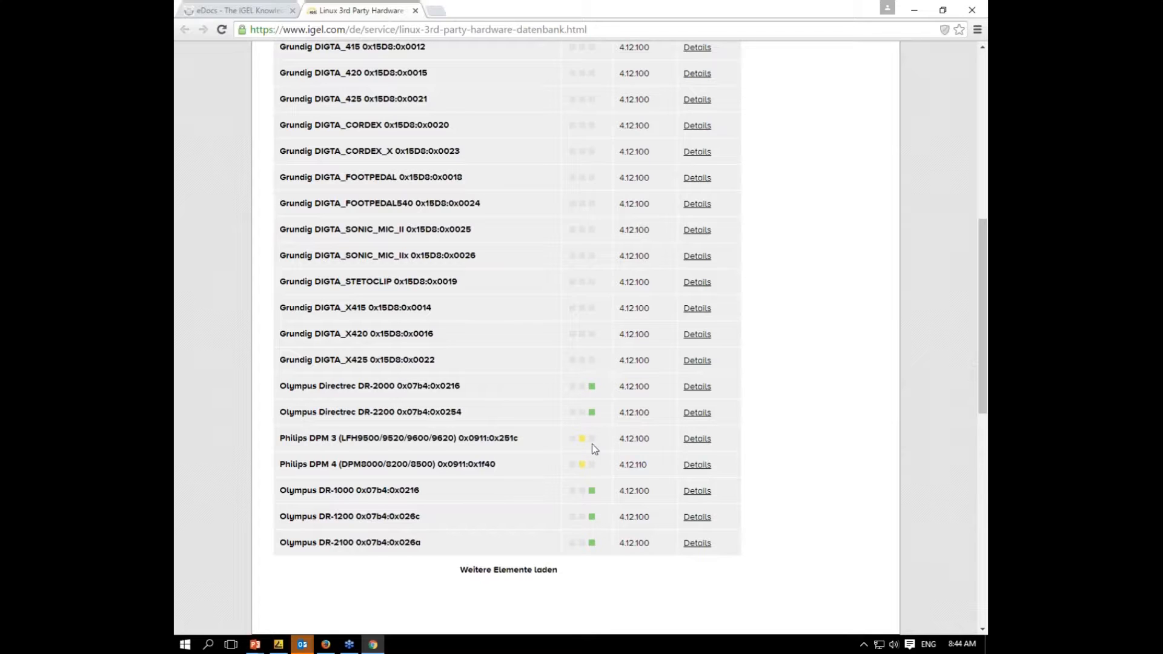
pyautogui.moveTo(573, 495)
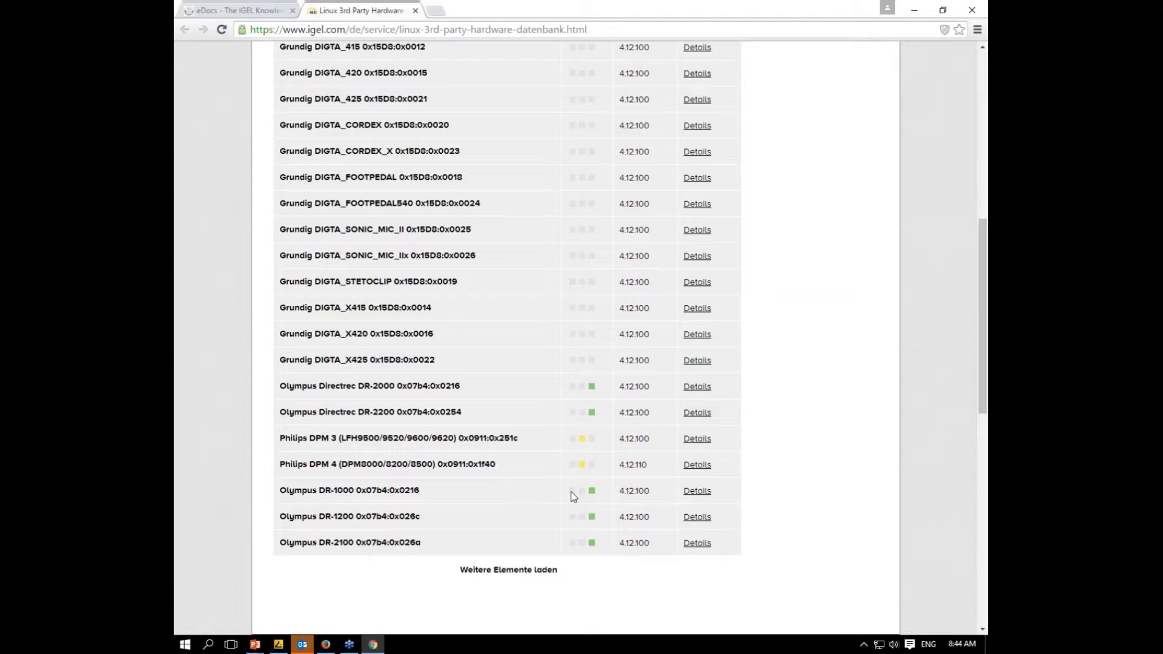
pyautogui.moveTo(583, 495)
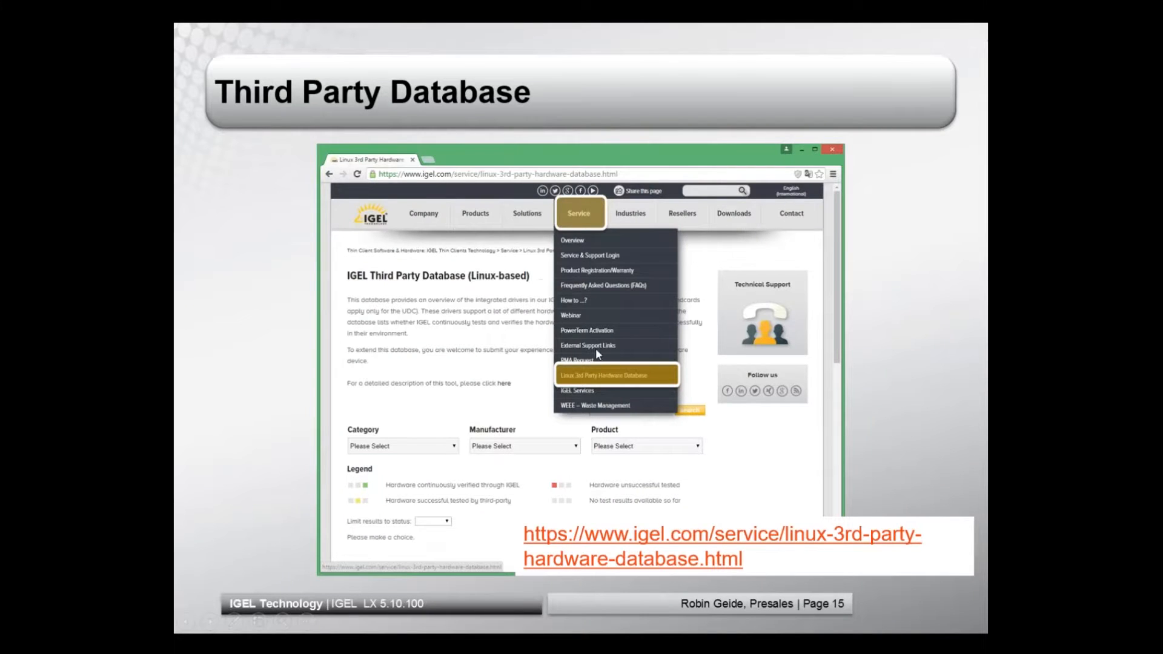
pyautogui.moveTo(611, 397)
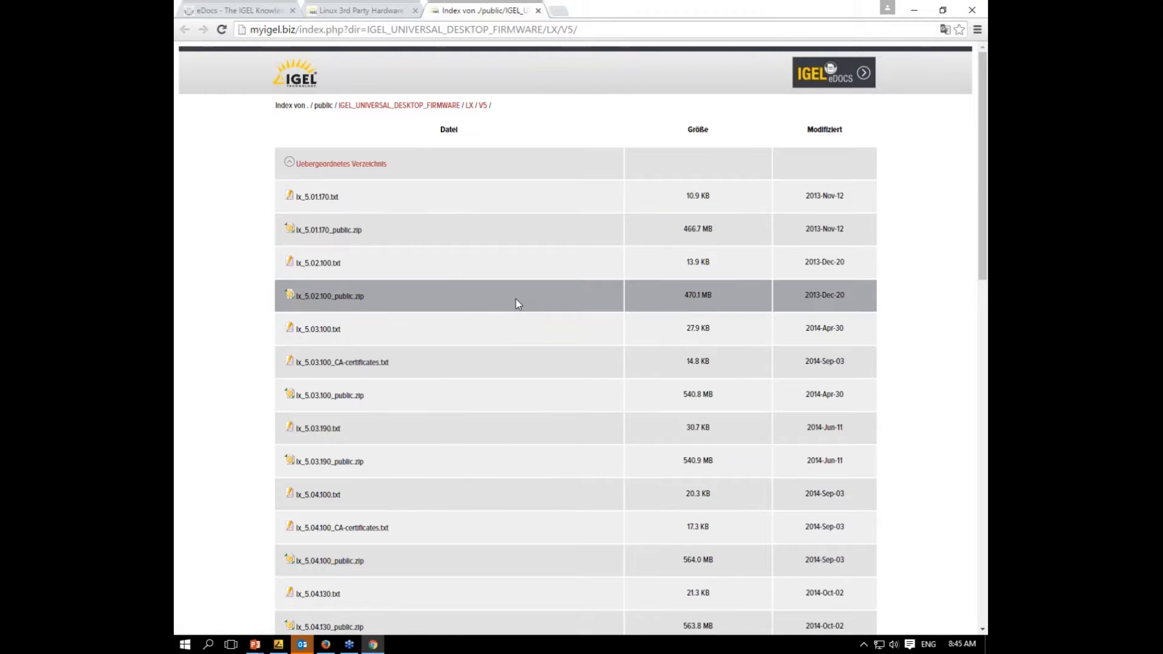
# - Open lx_5.10.100.txt from the V5 firmware listing and scroll through its release notes
pyautogui.scroll(-3)
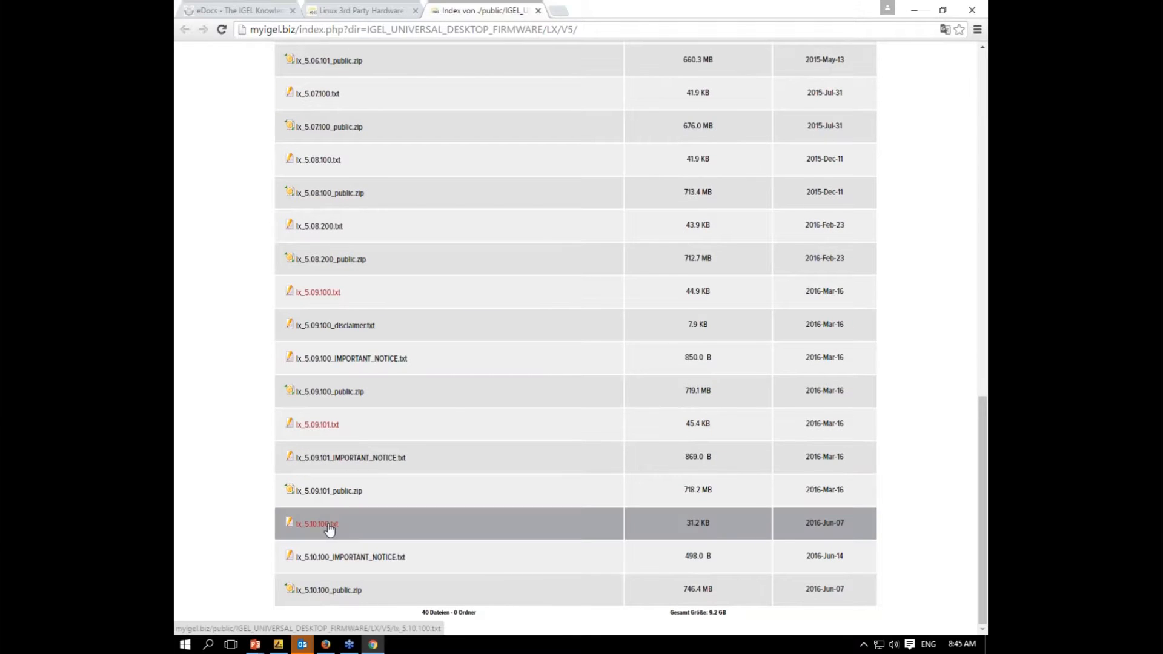
pyautogui.click(315, 523)
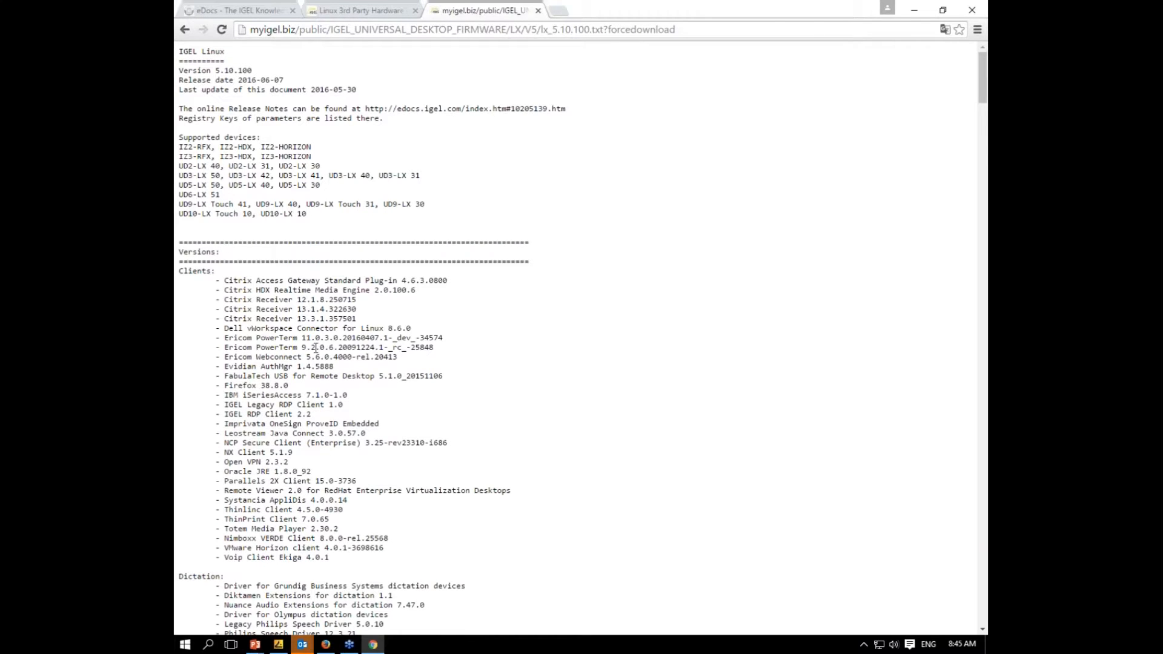
pyautogui.scroll(-3)
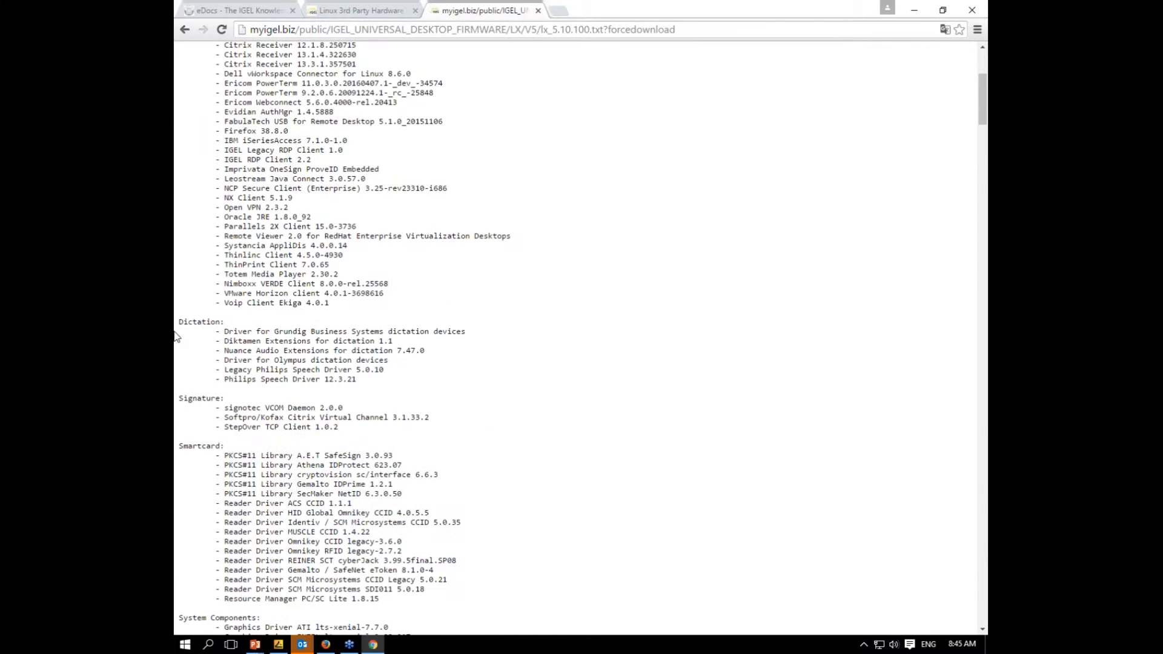
pyautogui.moveTo(298, 508)
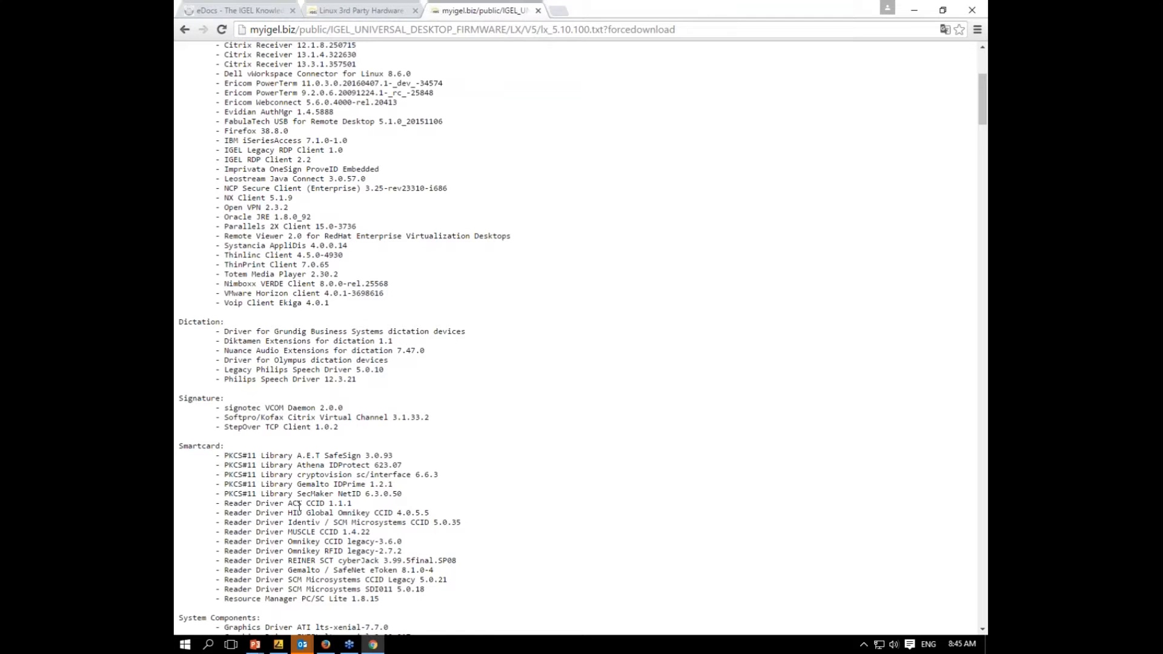
pyautogui.scroll(-3)
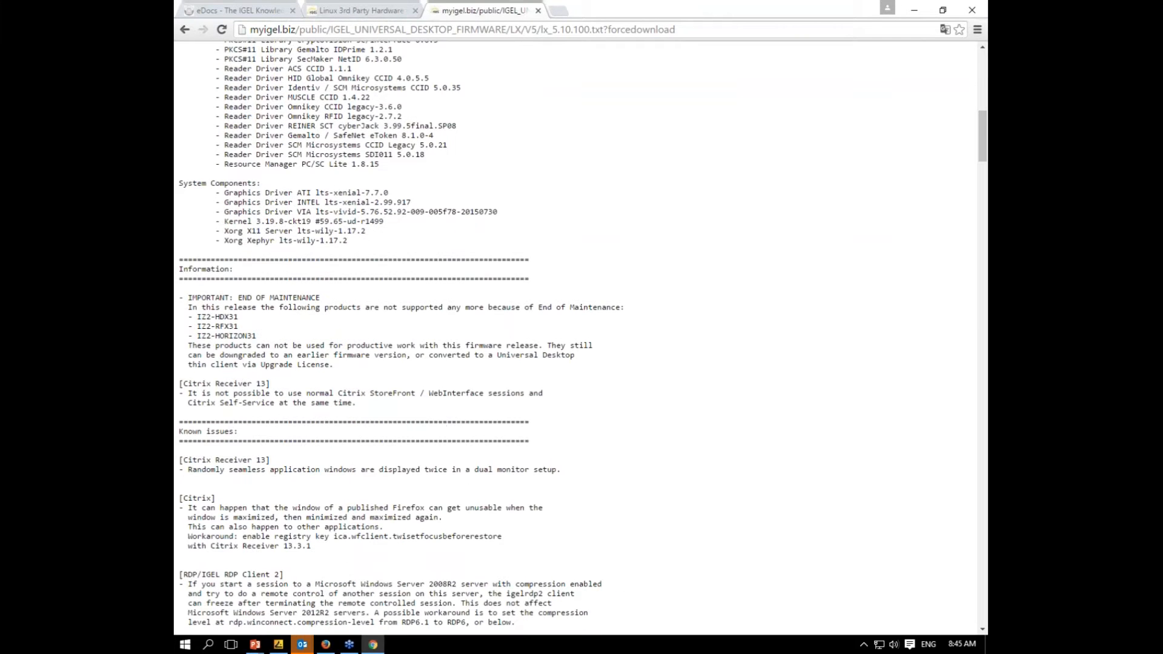
pyautogui.scroll(-3)
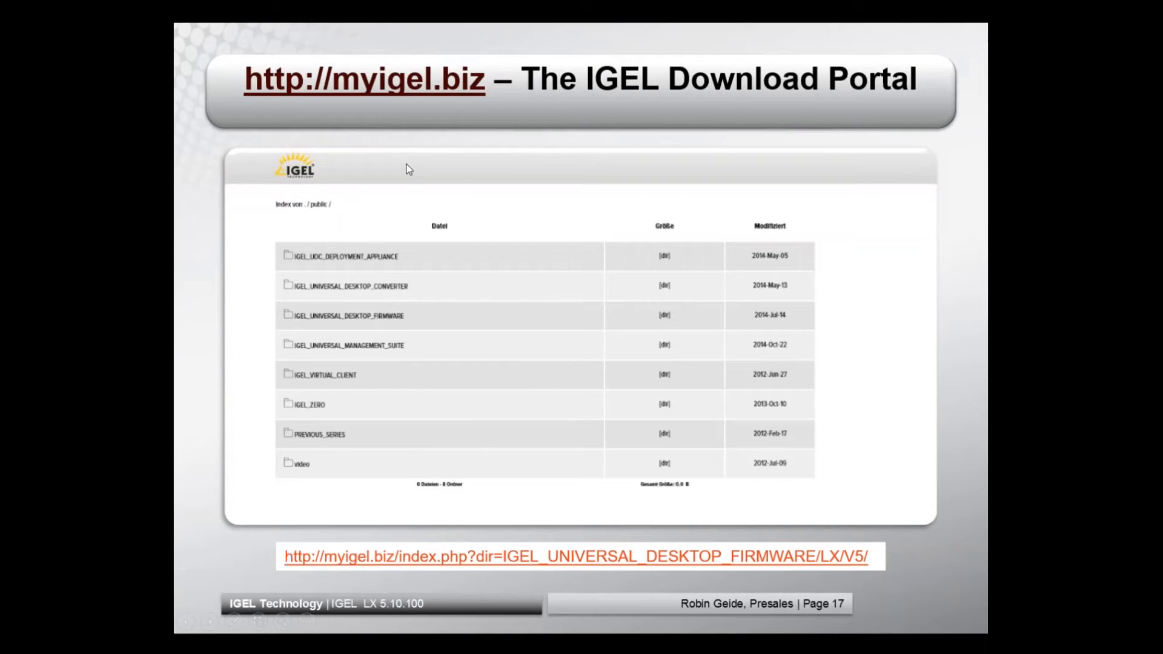
pyautogui.moveTo(372, 270)
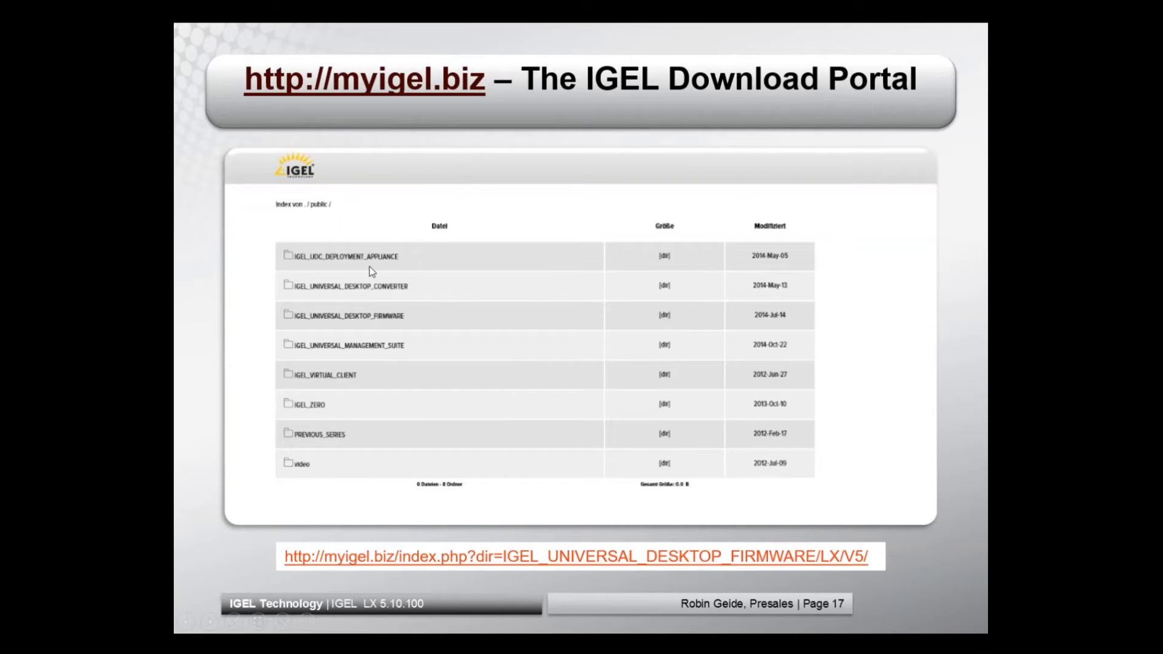
pyautogui.moveTo(432, 270)
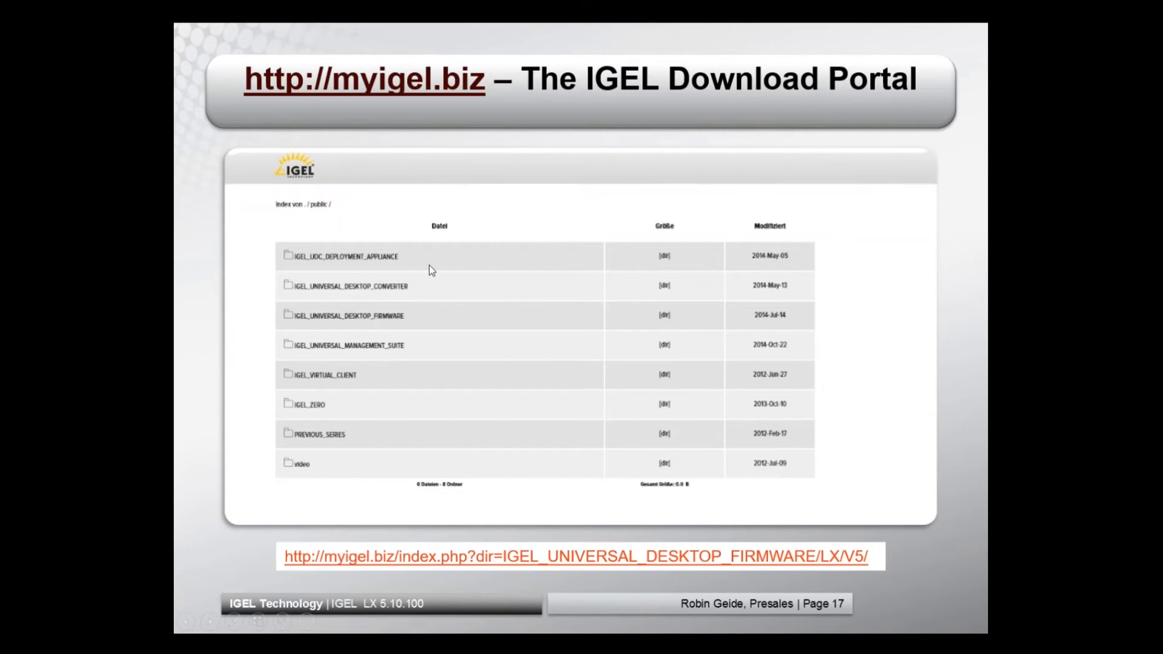
pyautogui.moveTo(838, 340)
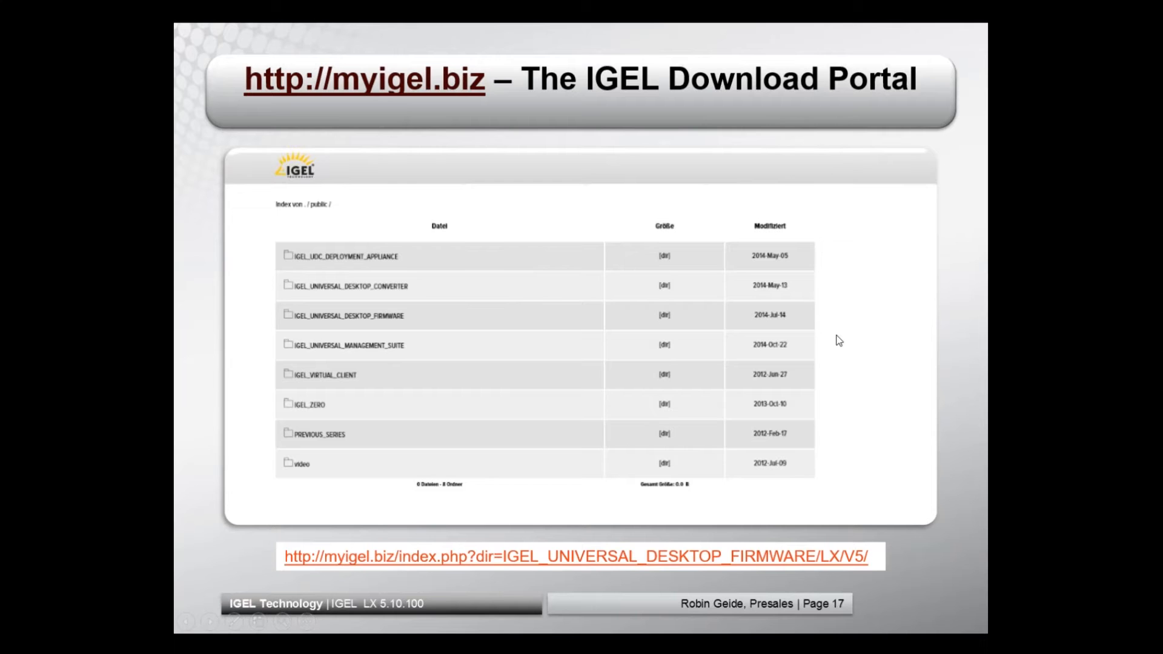